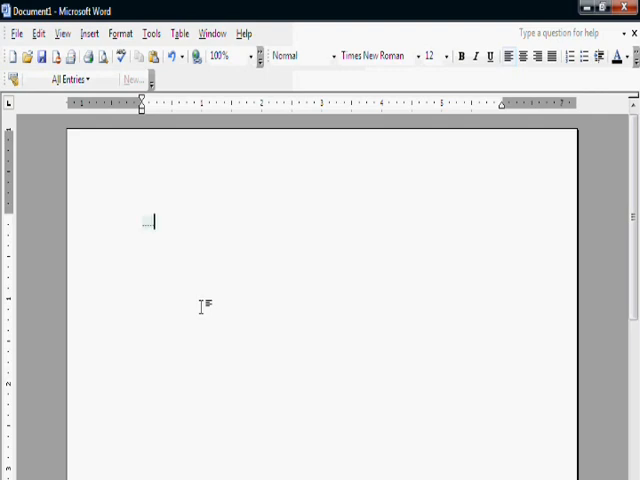
- Dictate "Hello guys today I'm going to show you how your" into the Word page
type("Hello guys")
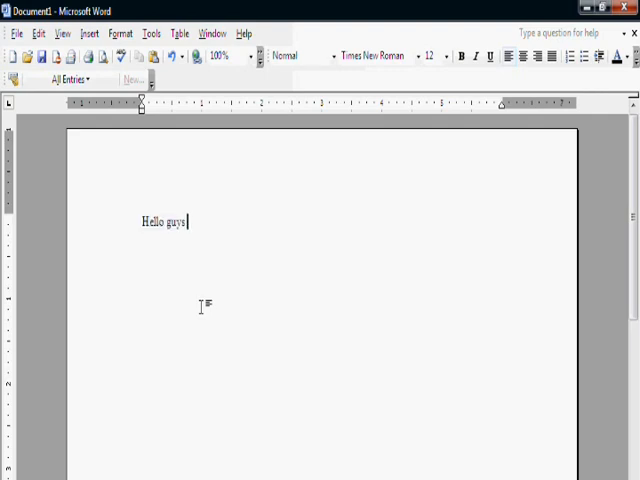
type(".........")
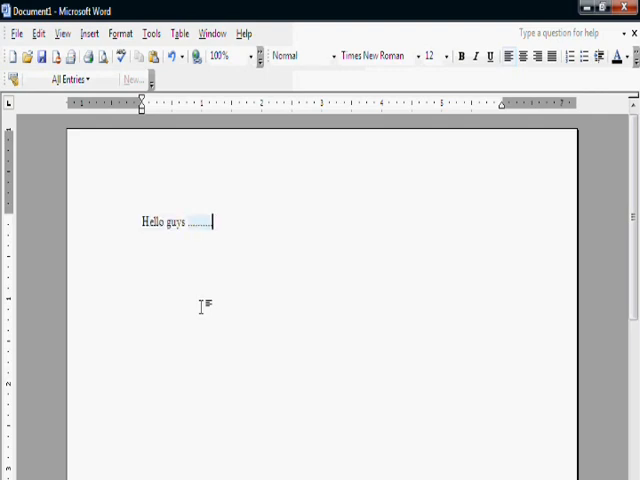
type("today")
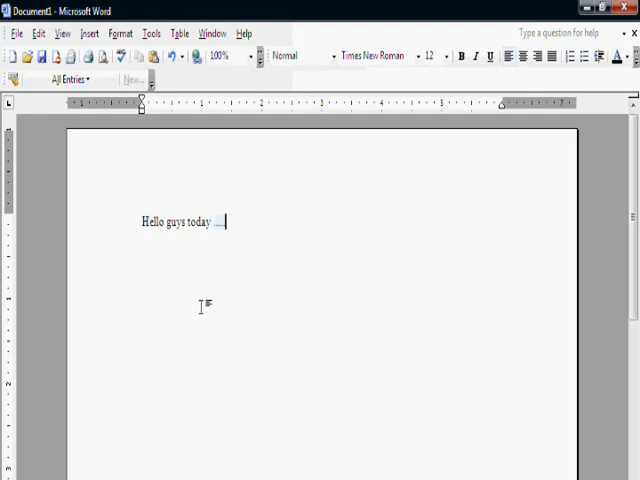
type("I'm going to")
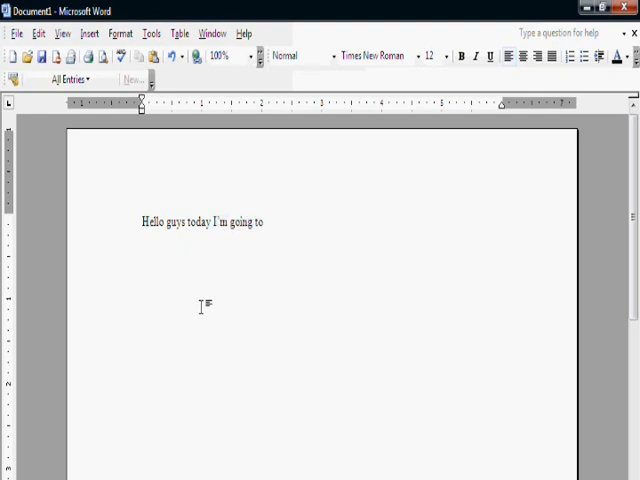
type("show you")
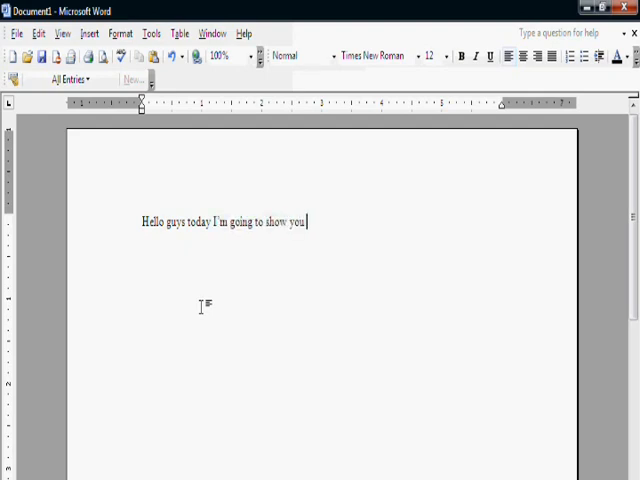
type("how")
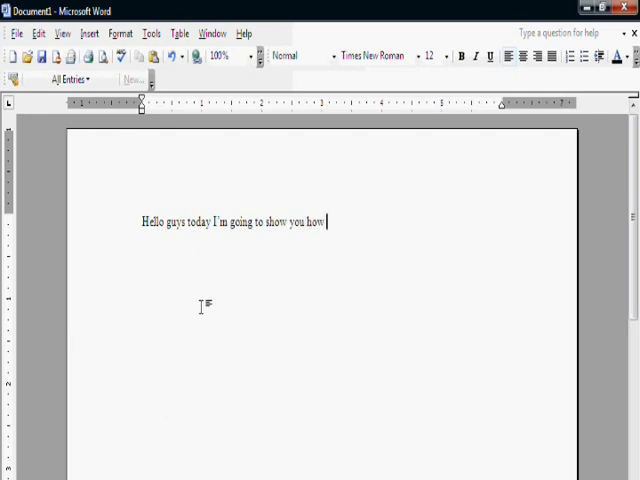
type("your")
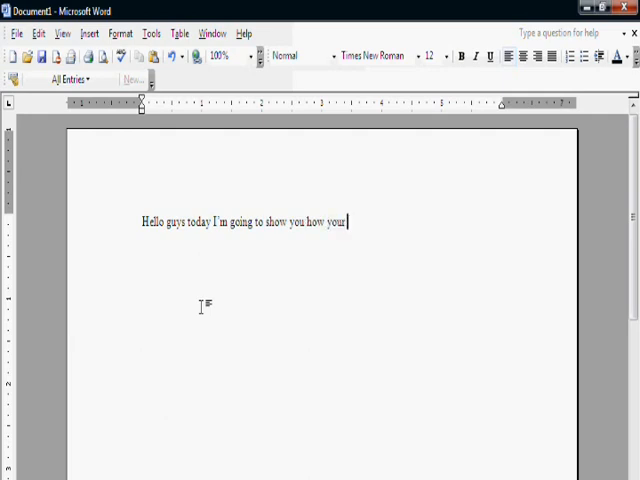
- Continue dictating "whole PC could be controlled by your voice"
type("....")
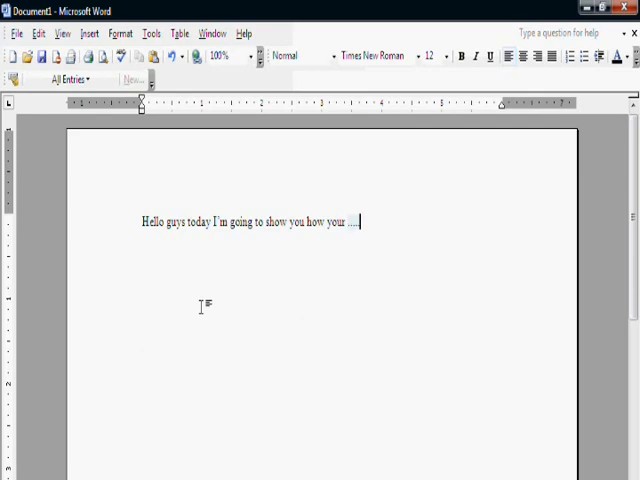
type("whole PC")
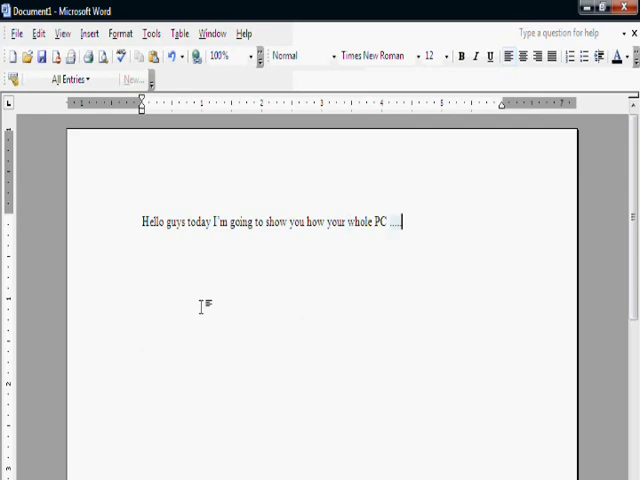
type("could we")
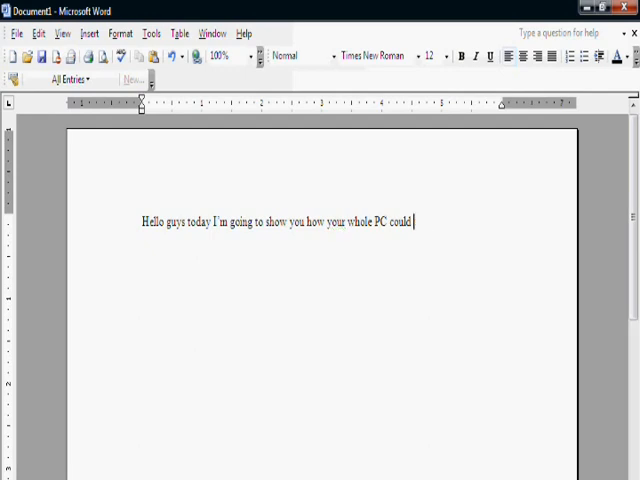
type("be")
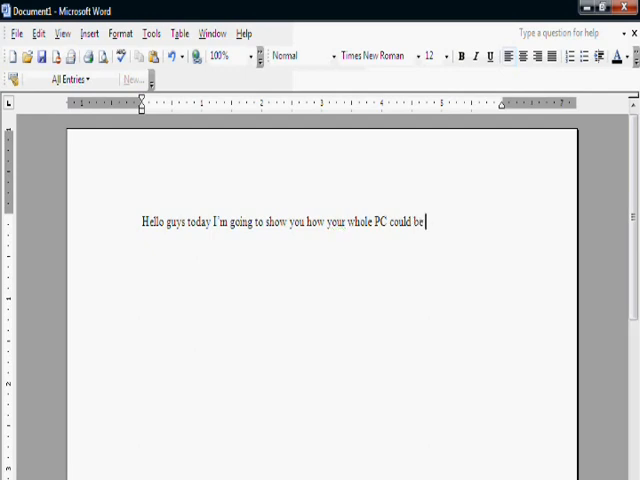
type("....")
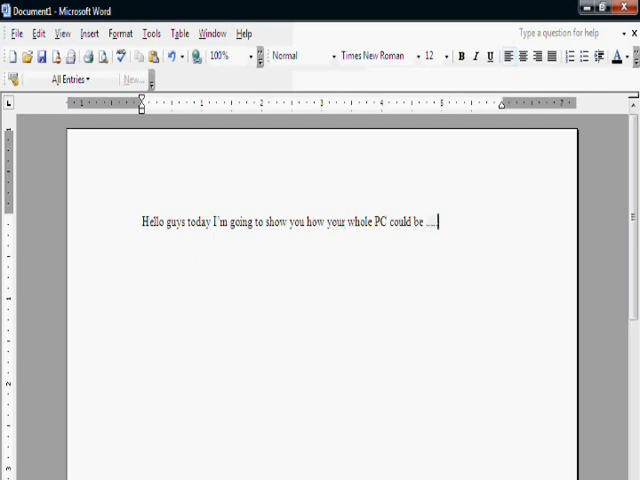
type("controlled by")
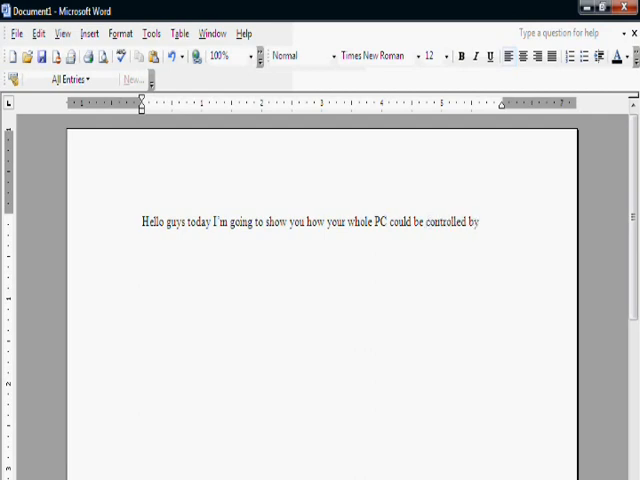
type("your voice")
type("Yes ....")
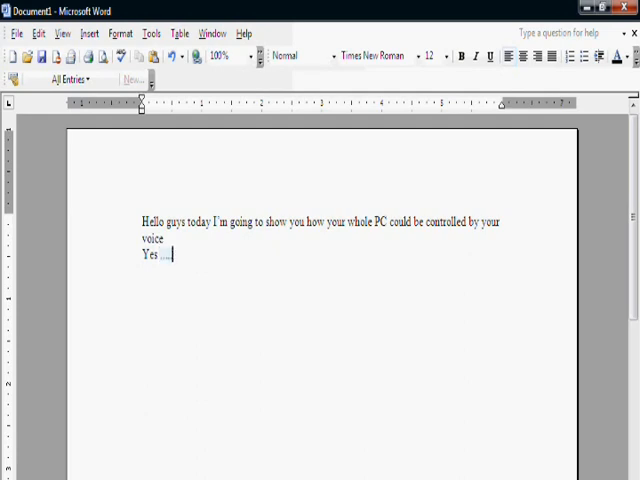
- Dictate "in windows Vista this feature is enabled" on the second line
type("in windows Vista")
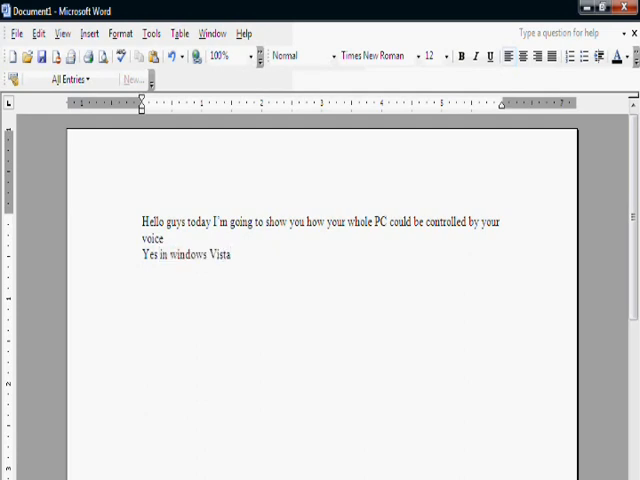
type(".....")
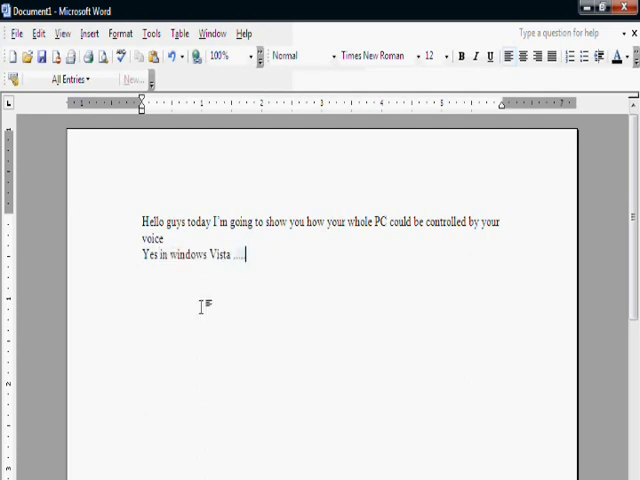
type("this feature")
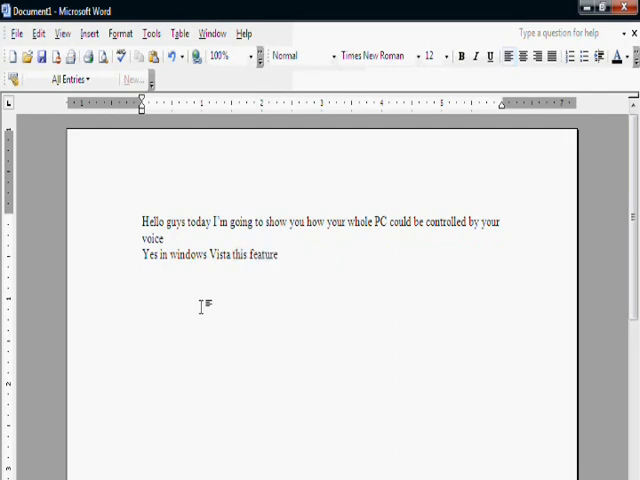
type("is ....")
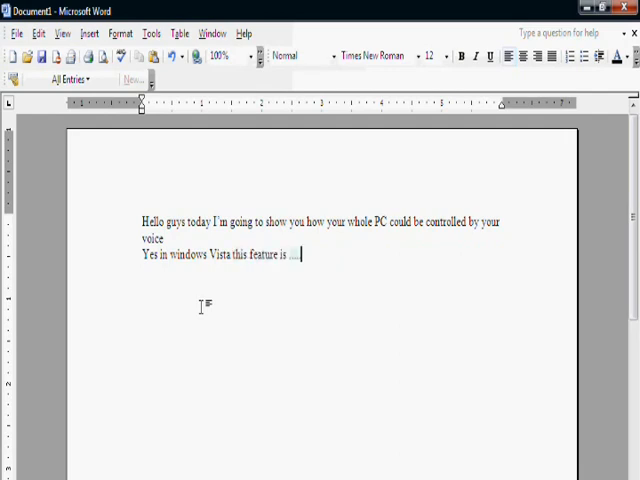
type("enabled")
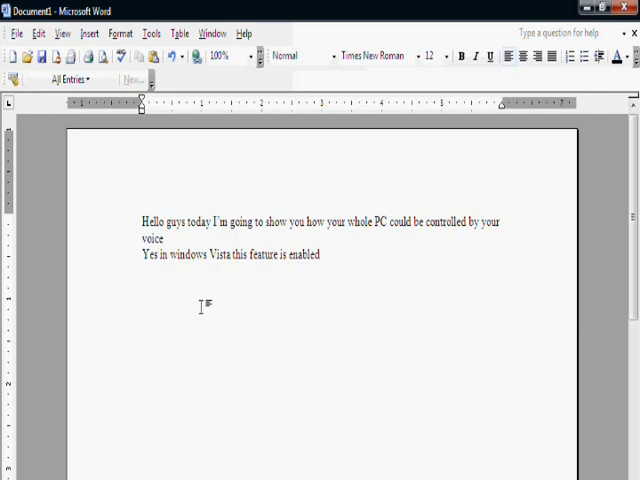
type("....")
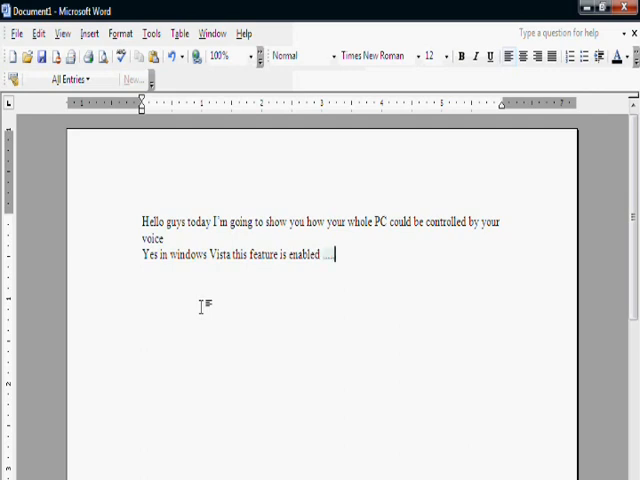
type("did")
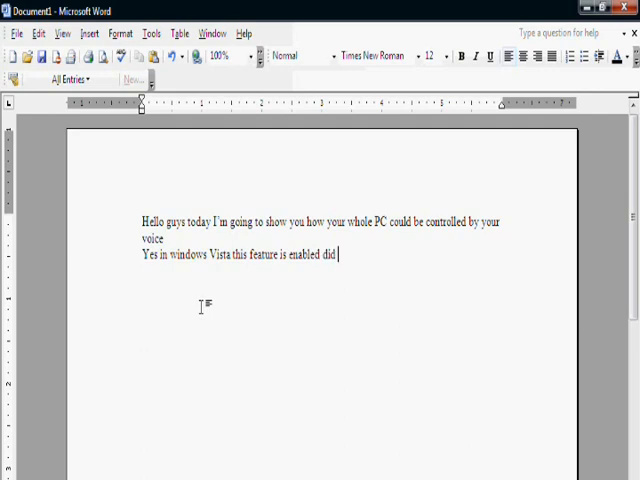
type(".......")
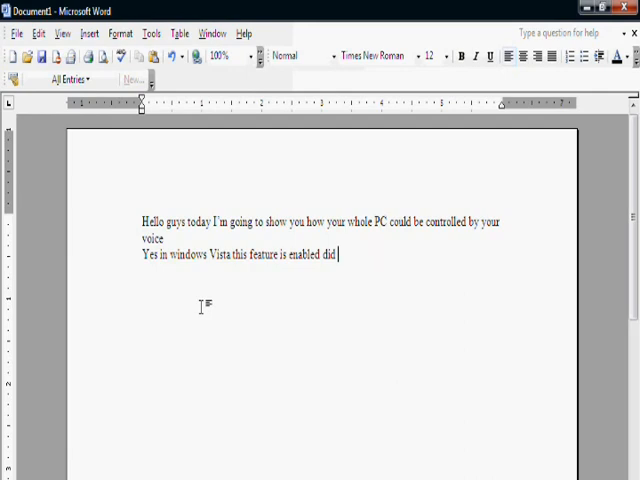
- Continue dictating "with windows speech recognition but"
type("with")
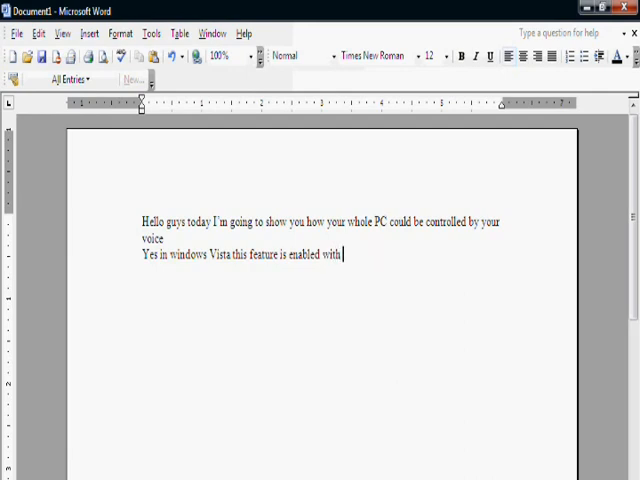
type("....")
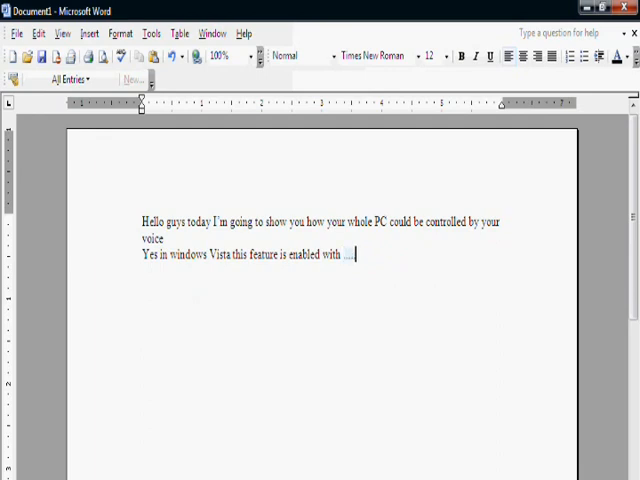
type("windows")
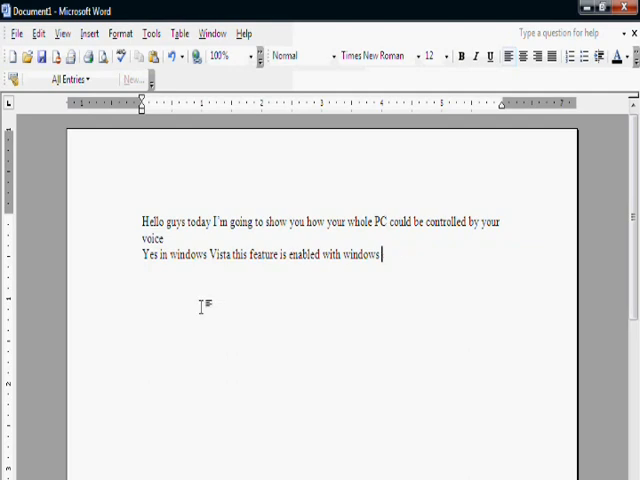
type("....")
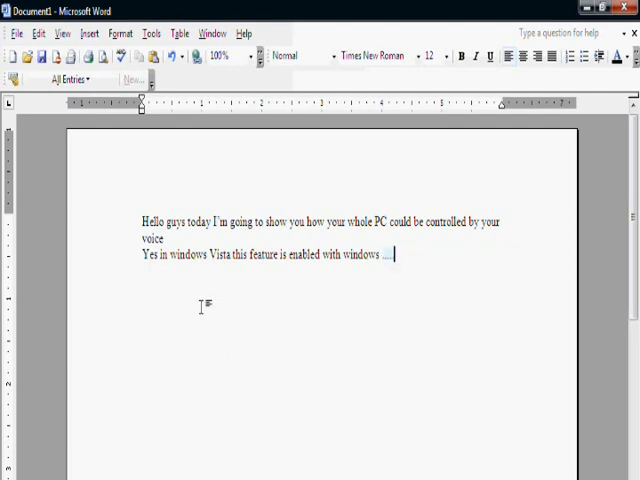
type("speech")
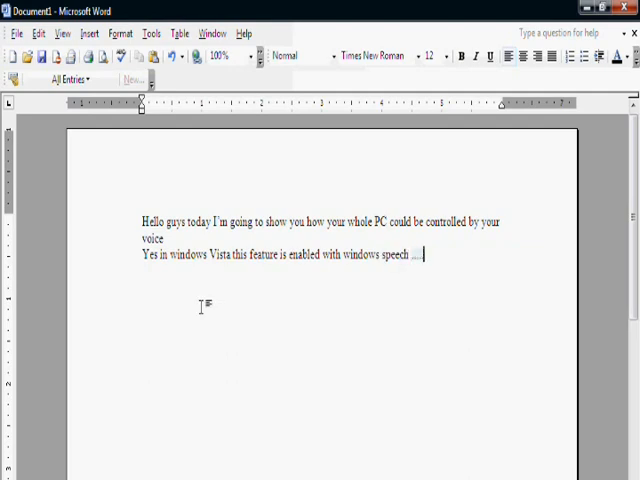
type("recognition")
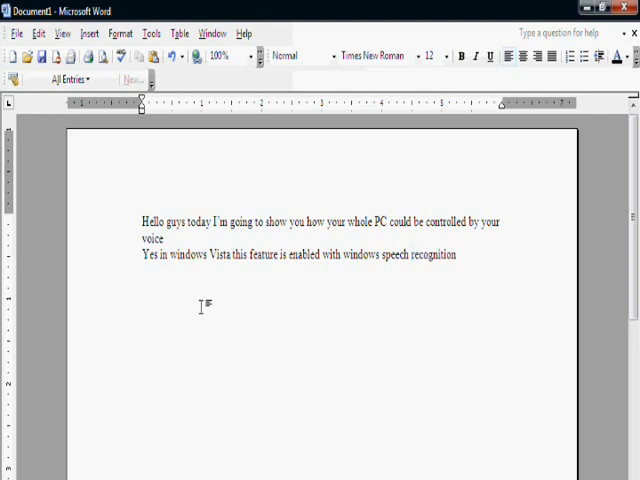
type("....")
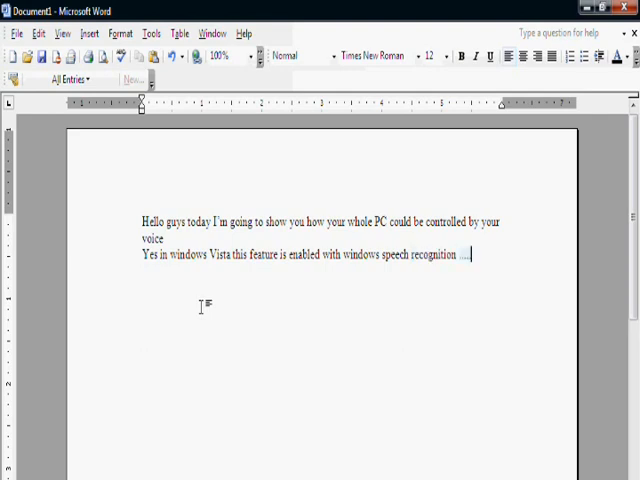
type("but")
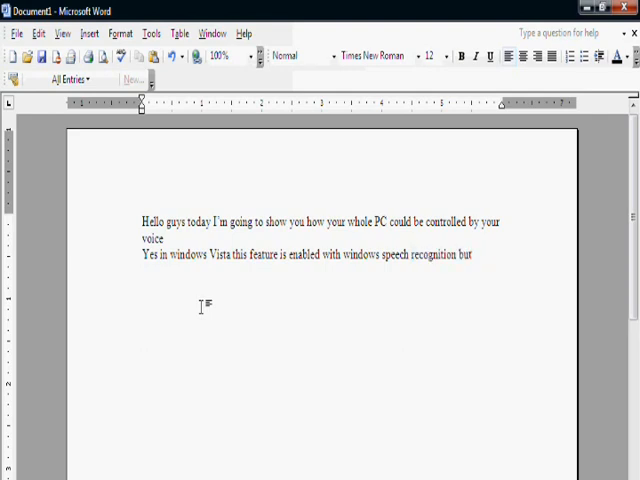
- Dictate "Windows XP it's just that enabled" to finish the sentence
type("Windows XP")
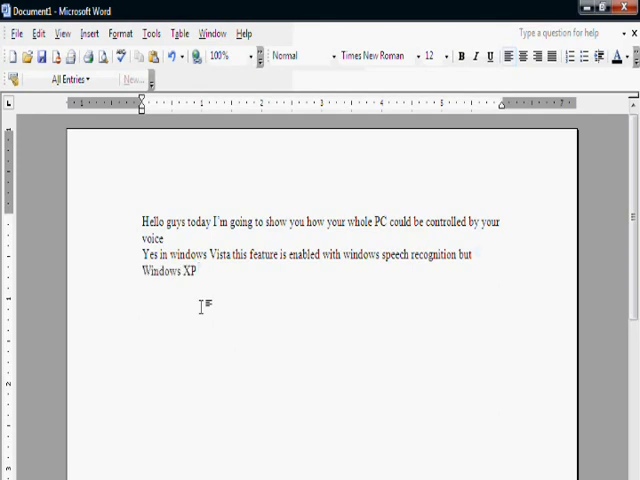
type("it s")
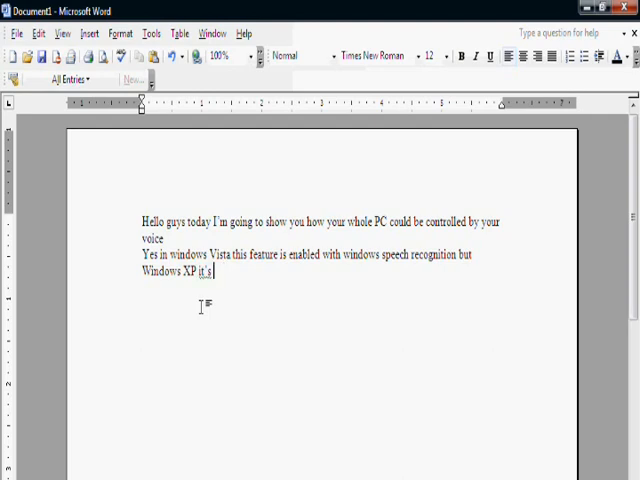
type(".....")
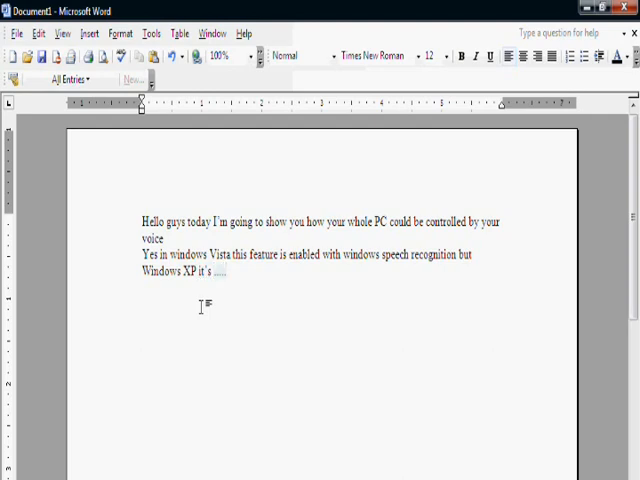
type("just that enabled")
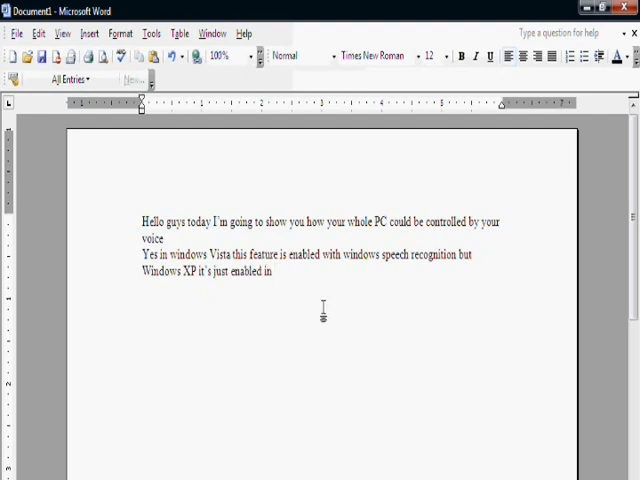
type("...")
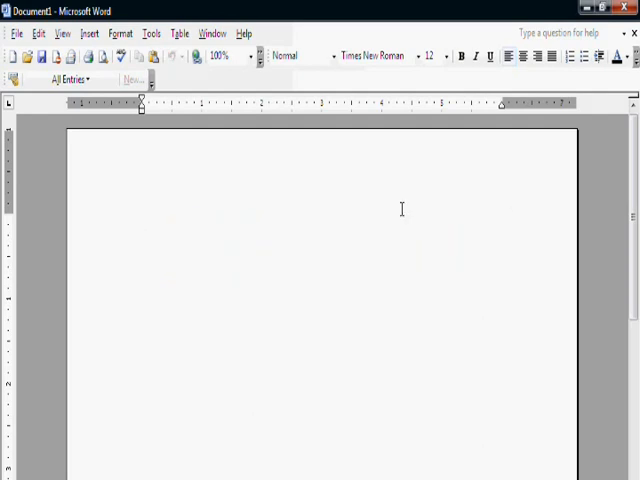
- Dictate "If you don't have speech recognition then click on" on the cleared page
type("If you don't have .......")
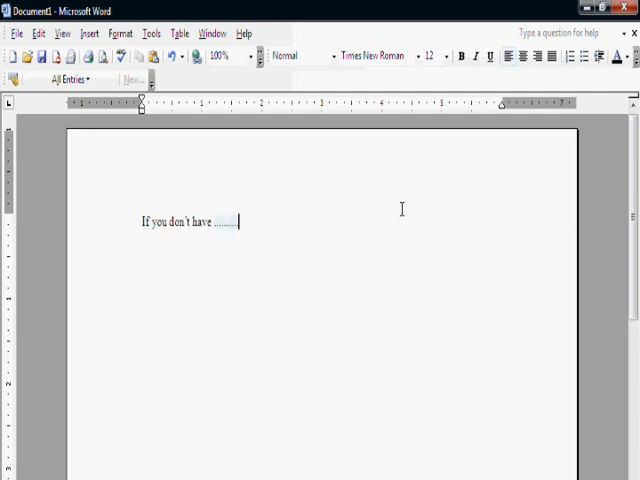
type("speech recognition enabled")
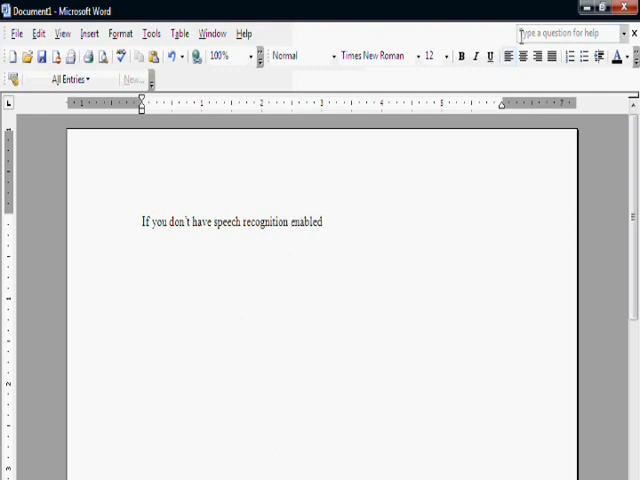
type("then .....")
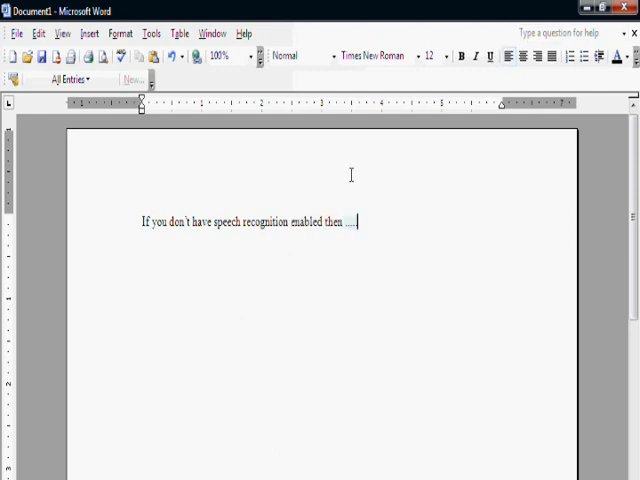
type("click on")
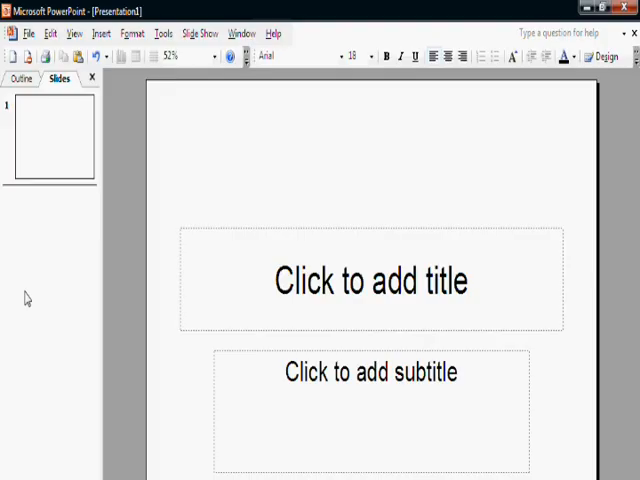
mouse_move(36, 294)
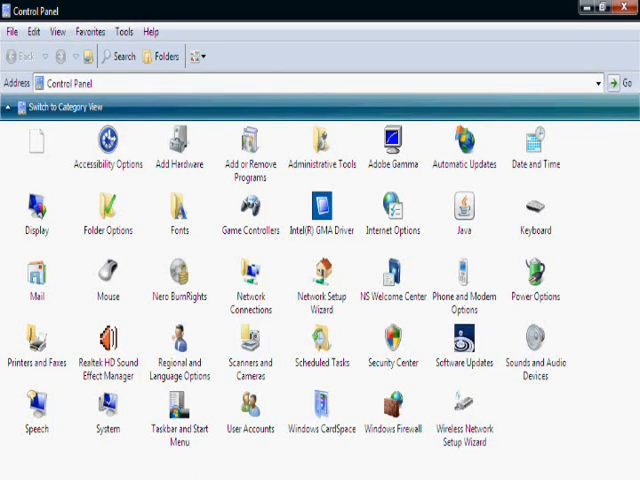
mouse_move(190, 350)
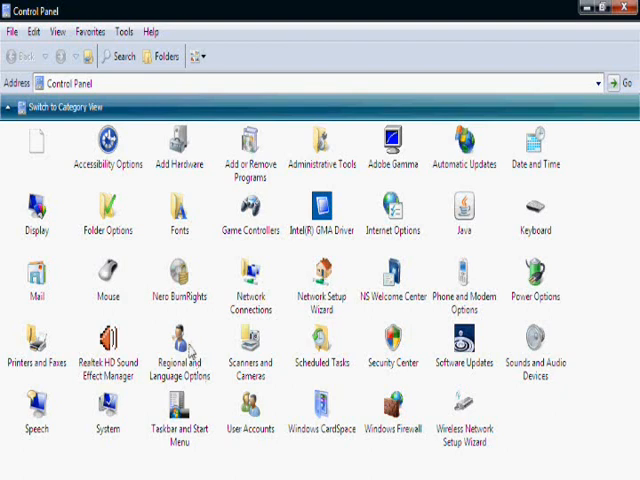
mouse_move(202, 344)
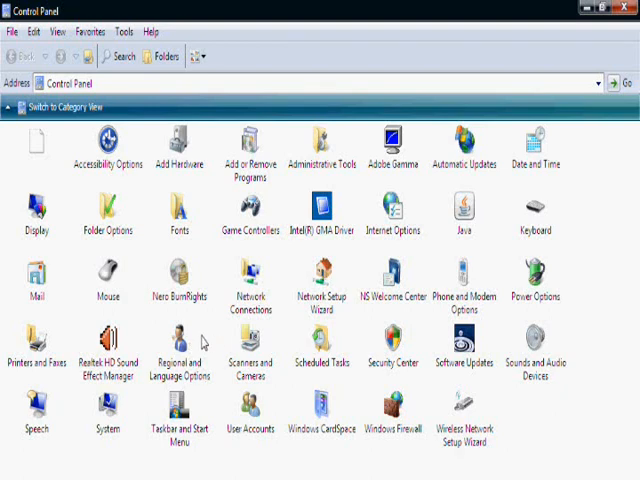
- In Regional and Language Options, extend advanced text services to all programs and apply
double_click(180, 356)
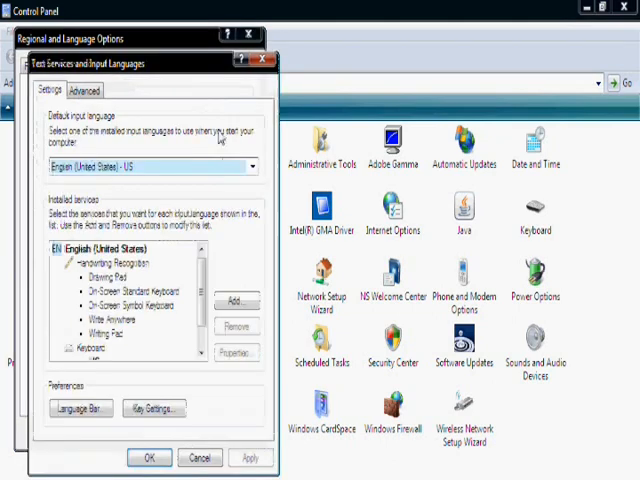
left_click(84, 90)
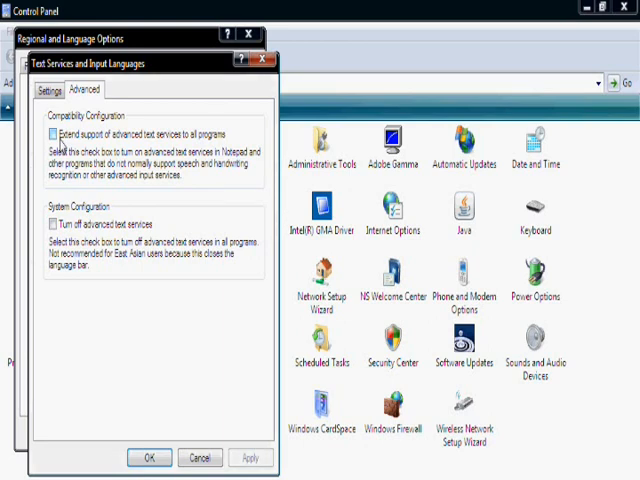
left_click(52, 132)
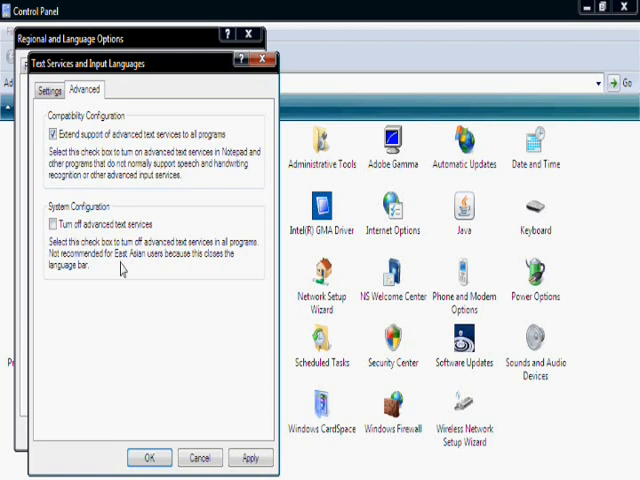
left_click(248, 456)
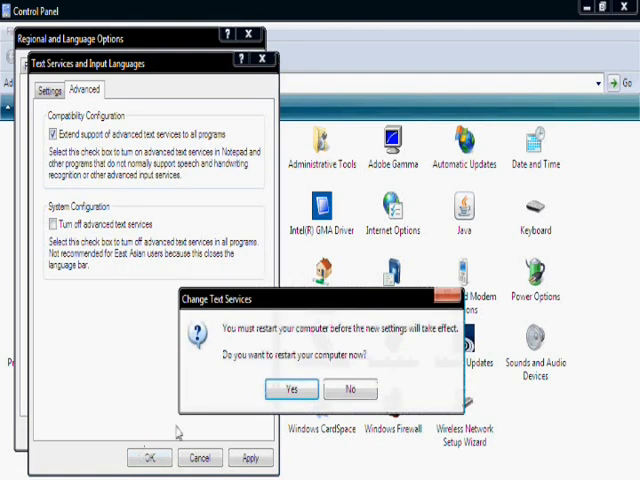
mouse_move(288, 438)
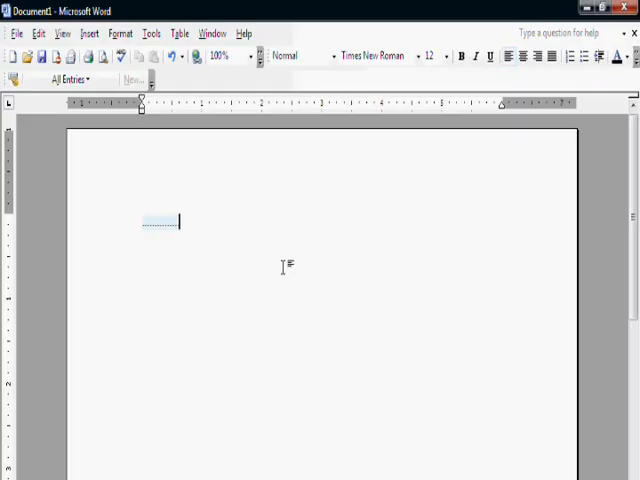
- Dictate "I restarted my PC now let's test with" into the fresh Word document
type("I restarted my PC ....")
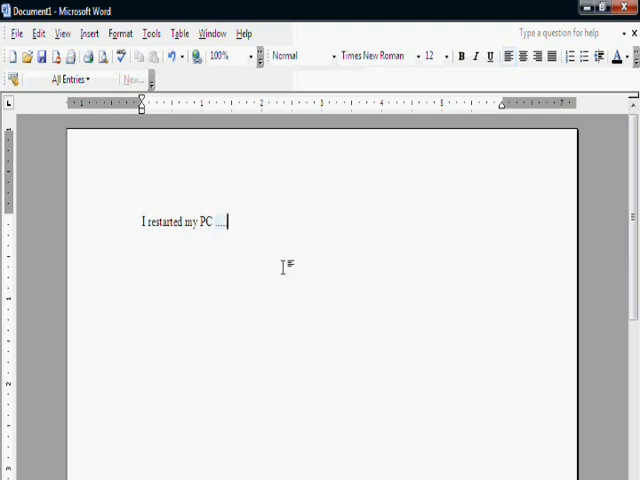
type("now let's")
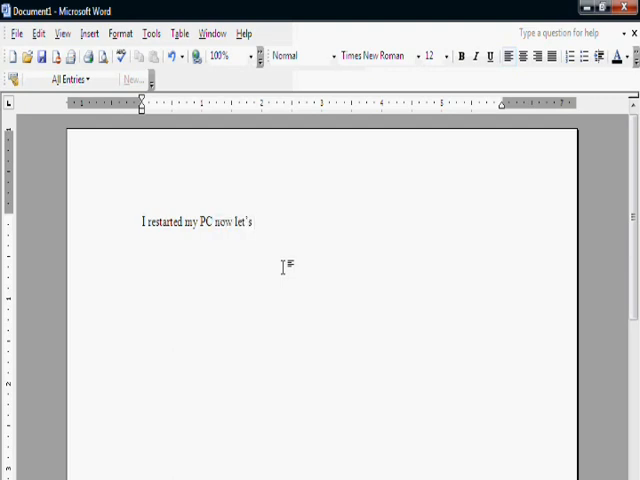
type("test with")
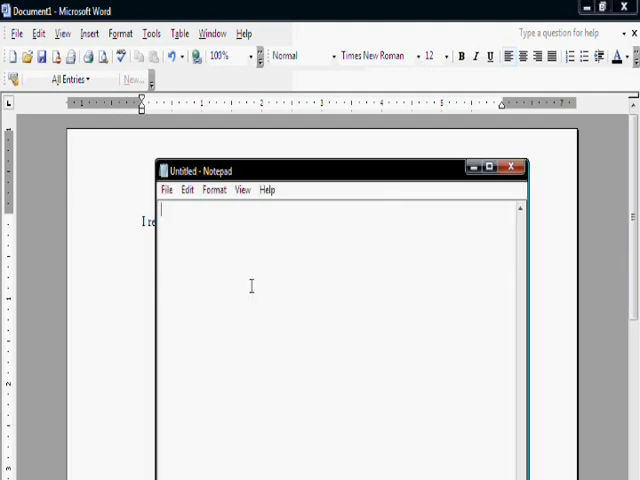
- Dictate "Testing" and "it's working now let's test that I can control my PC" into Notepad
type("Testing")
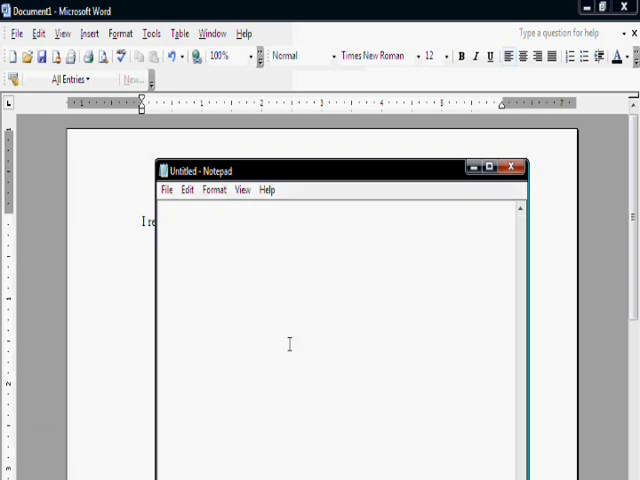
type("Testing")
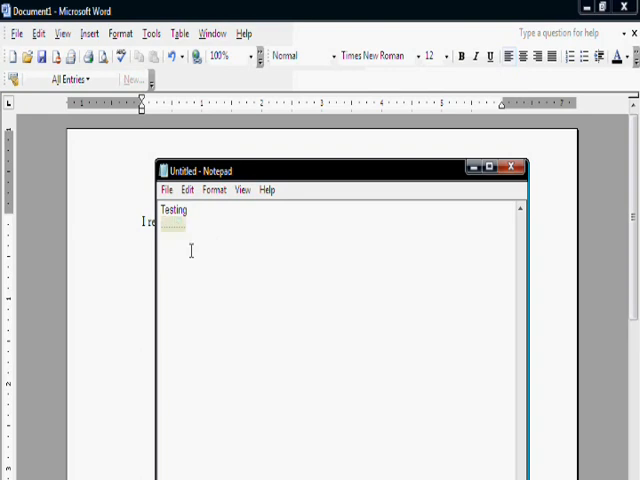
type("it's working")
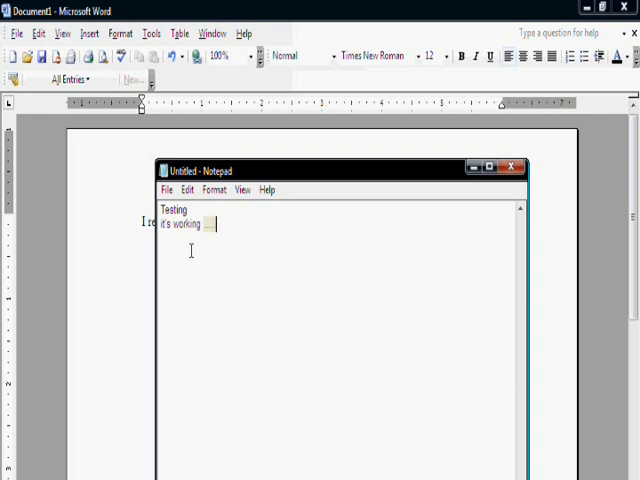
type("now let's test")
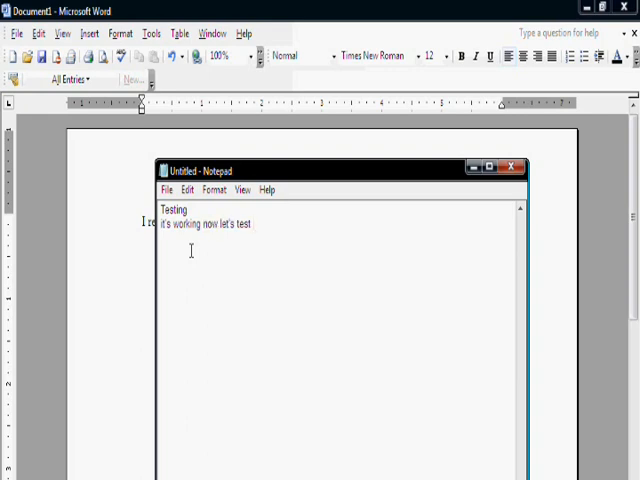
type("that I can")
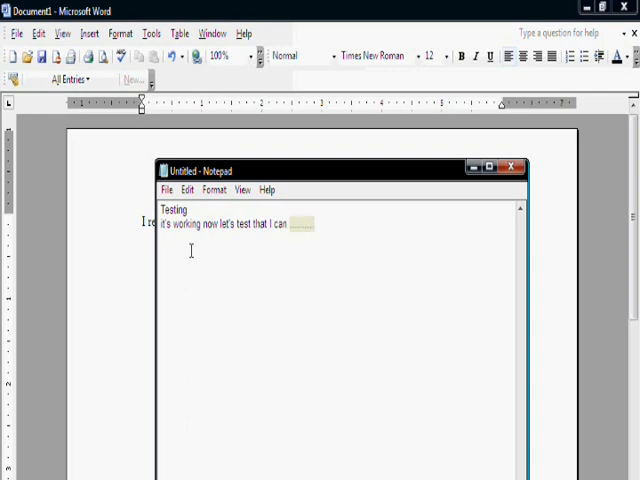
type("control and PC")
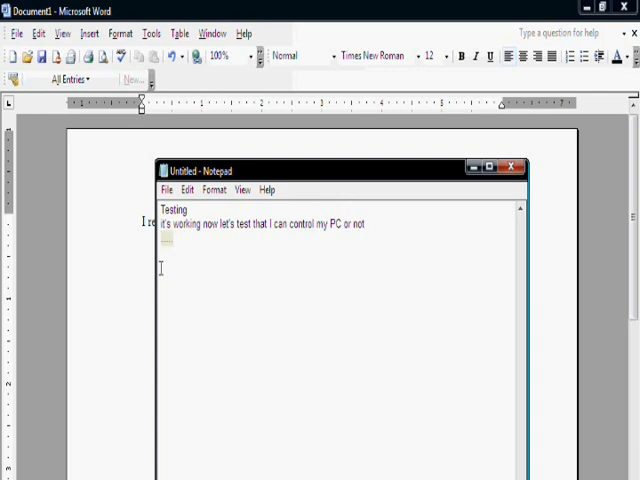
- Dictate "first of all you'll have to say name of program you want to run", next line, "have a look"
type("first of all")
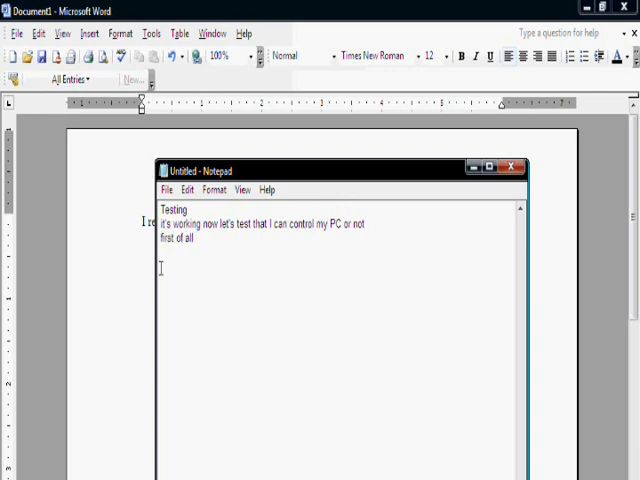
type("you'll have to")
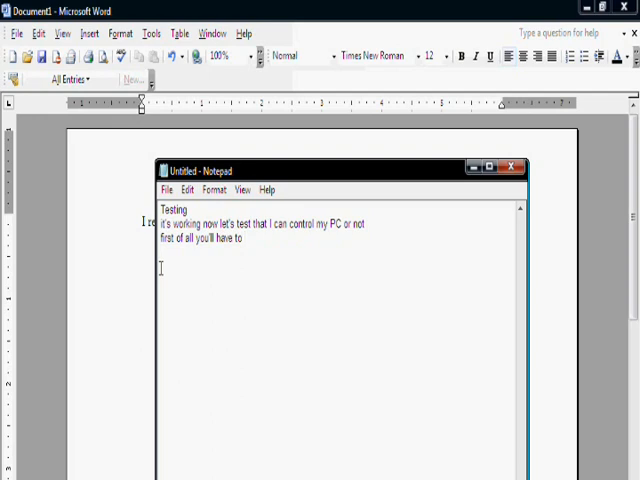
type("say name of")
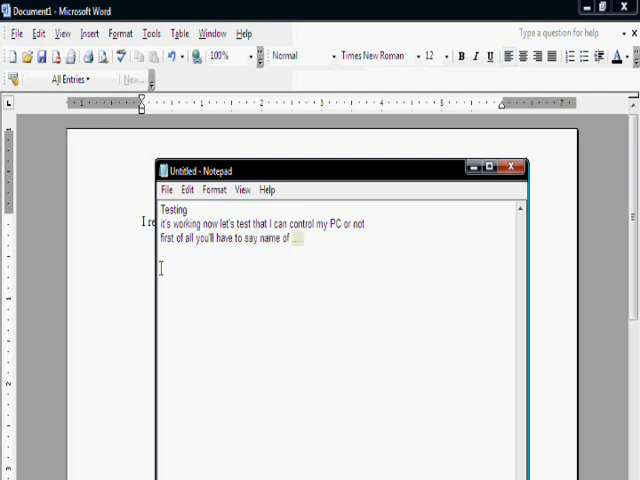
type("program")
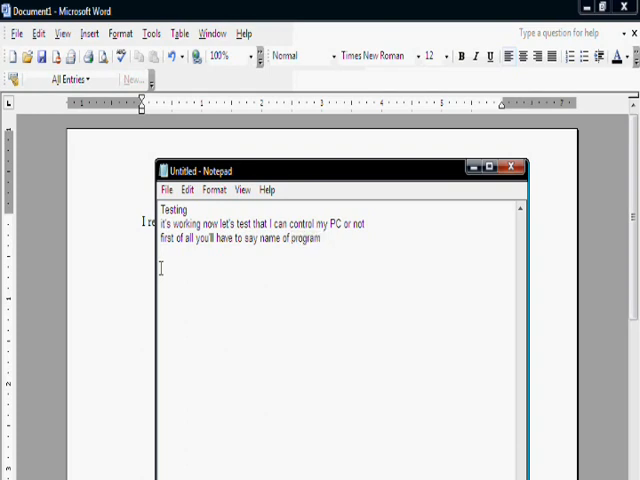
type("you want to run")
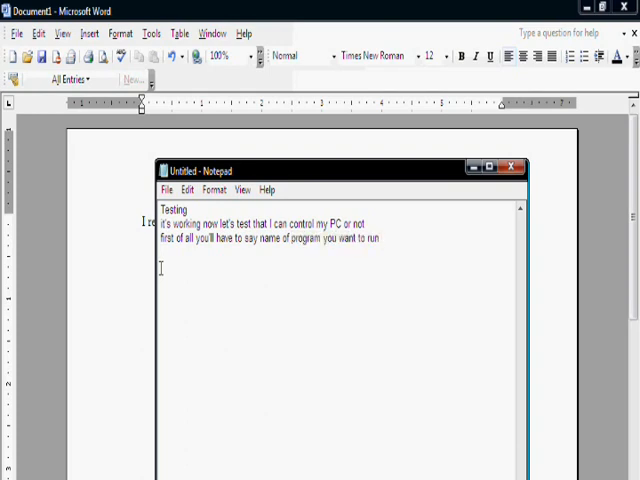
type("then say enter or n")
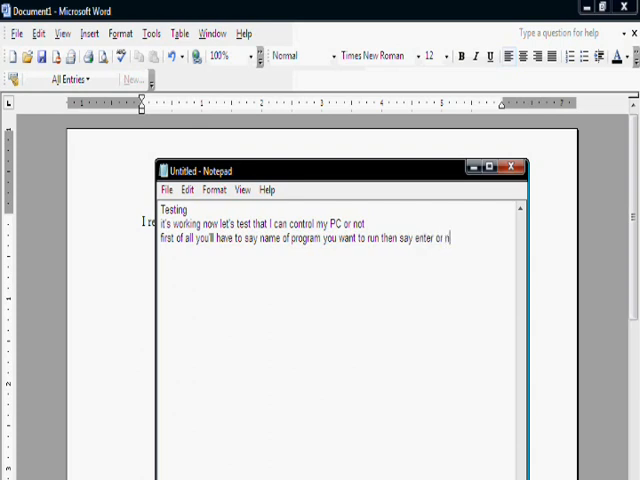
type("ext line")
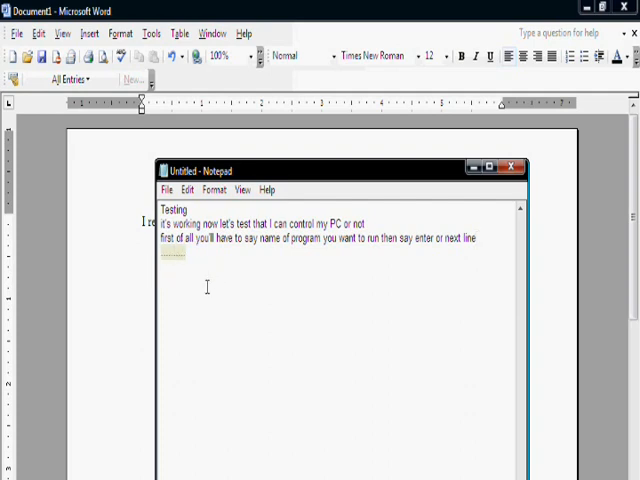
type("have a look")
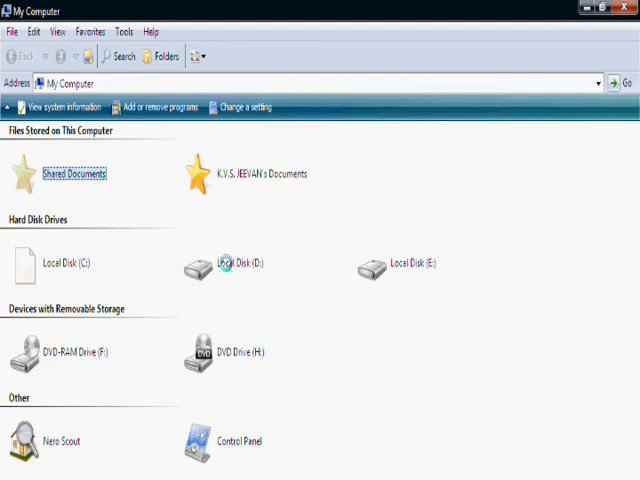
- Browse from My Computer into Shared Documents and then Shared Music
double_click(76, 172)
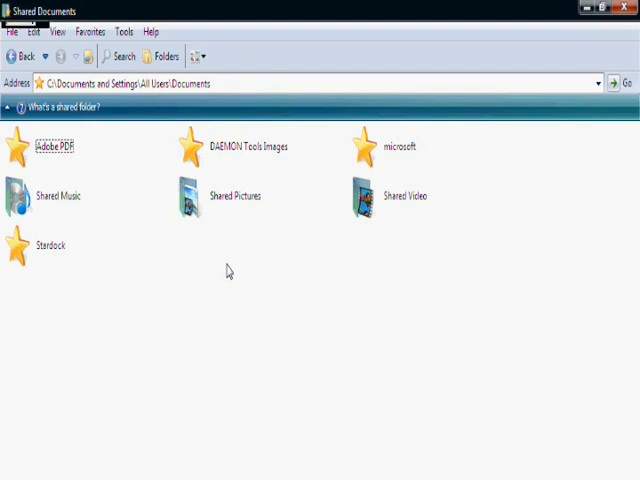
left_click(16, 196)
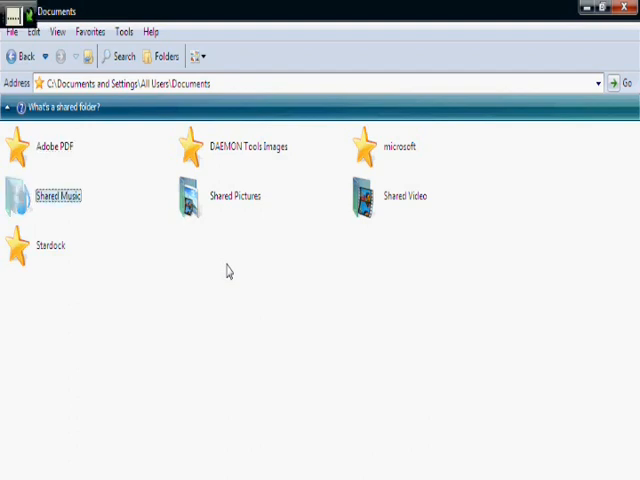
double_click(56, 196)
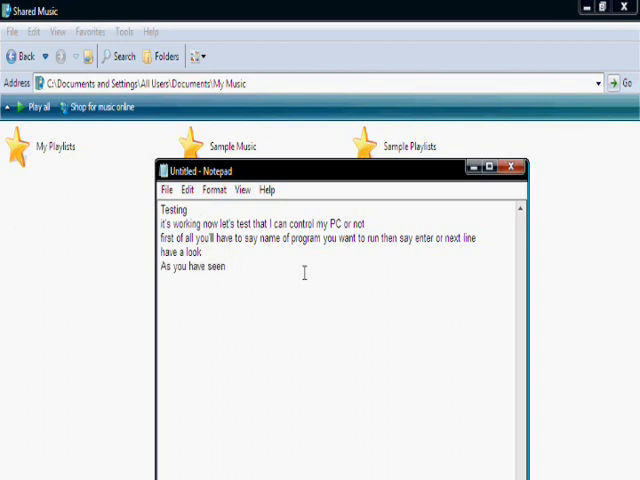
- Dictate "it works perfect so go" onto the last Notepad line
type("it works perfect")
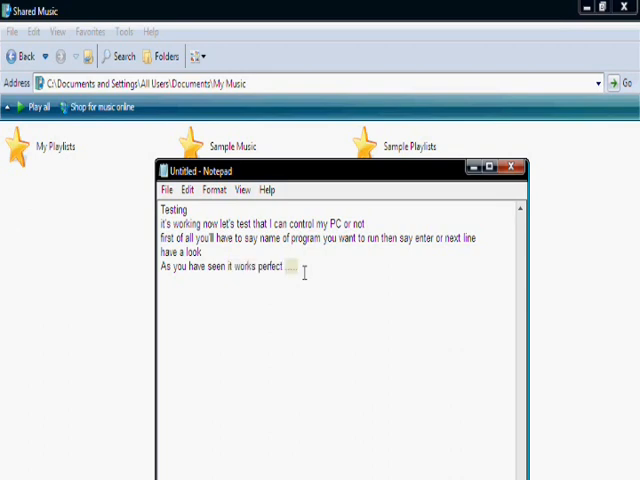
type("so go")
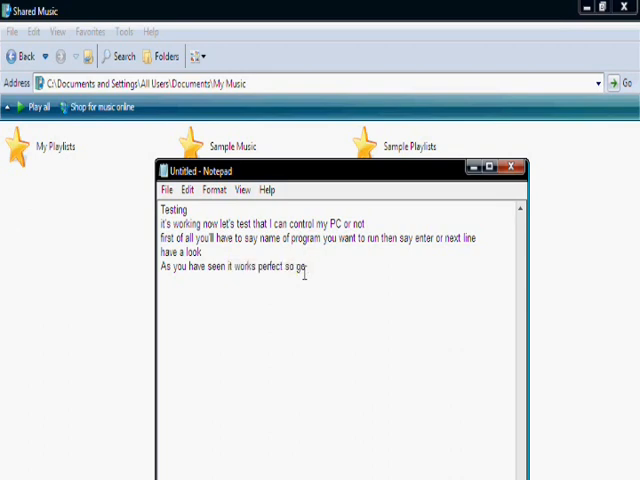